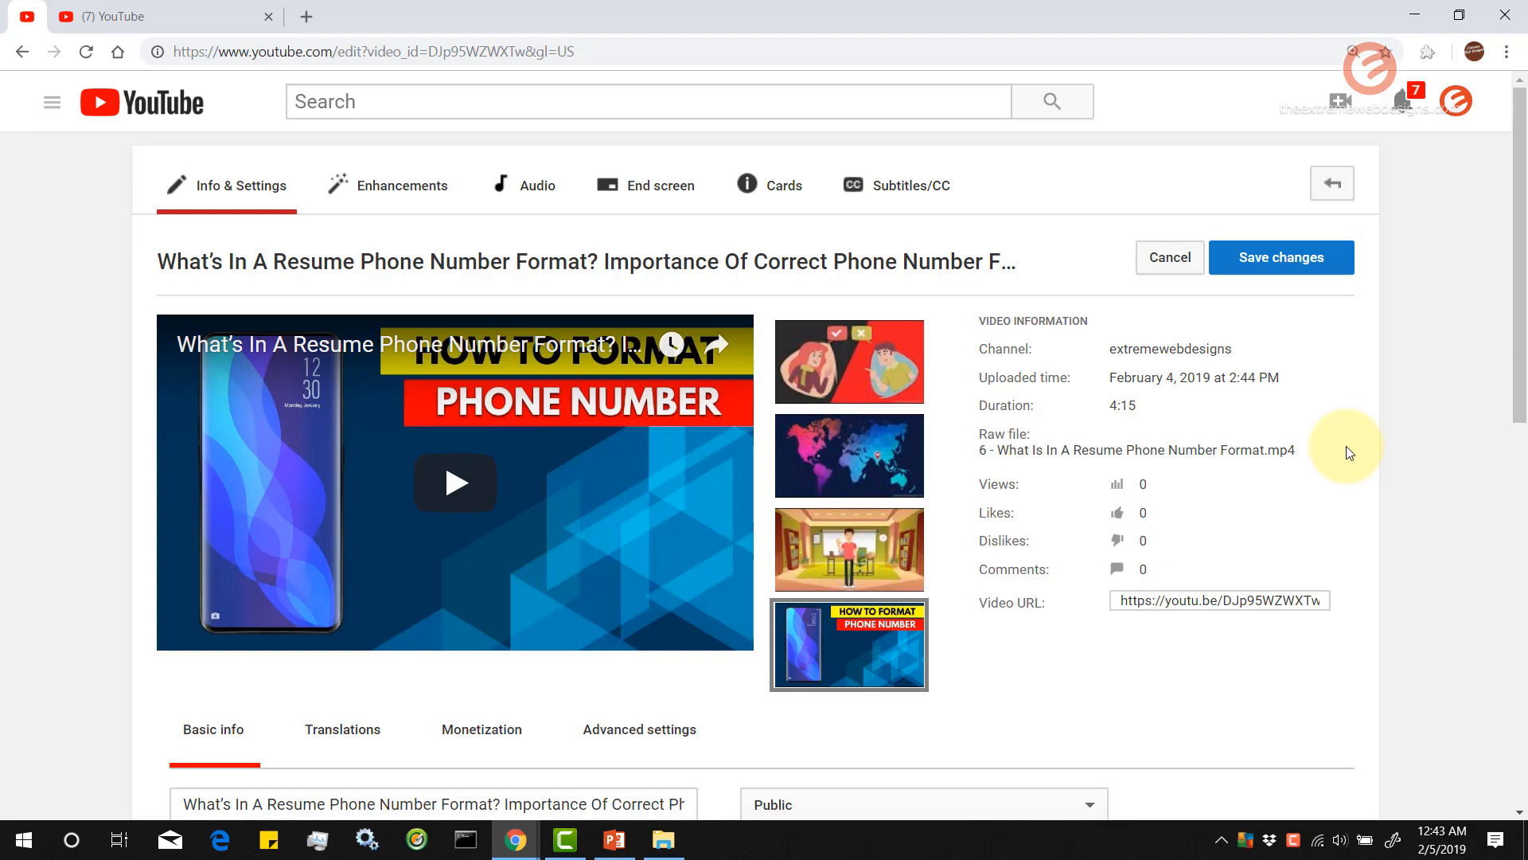
mouse_move(5, 460)
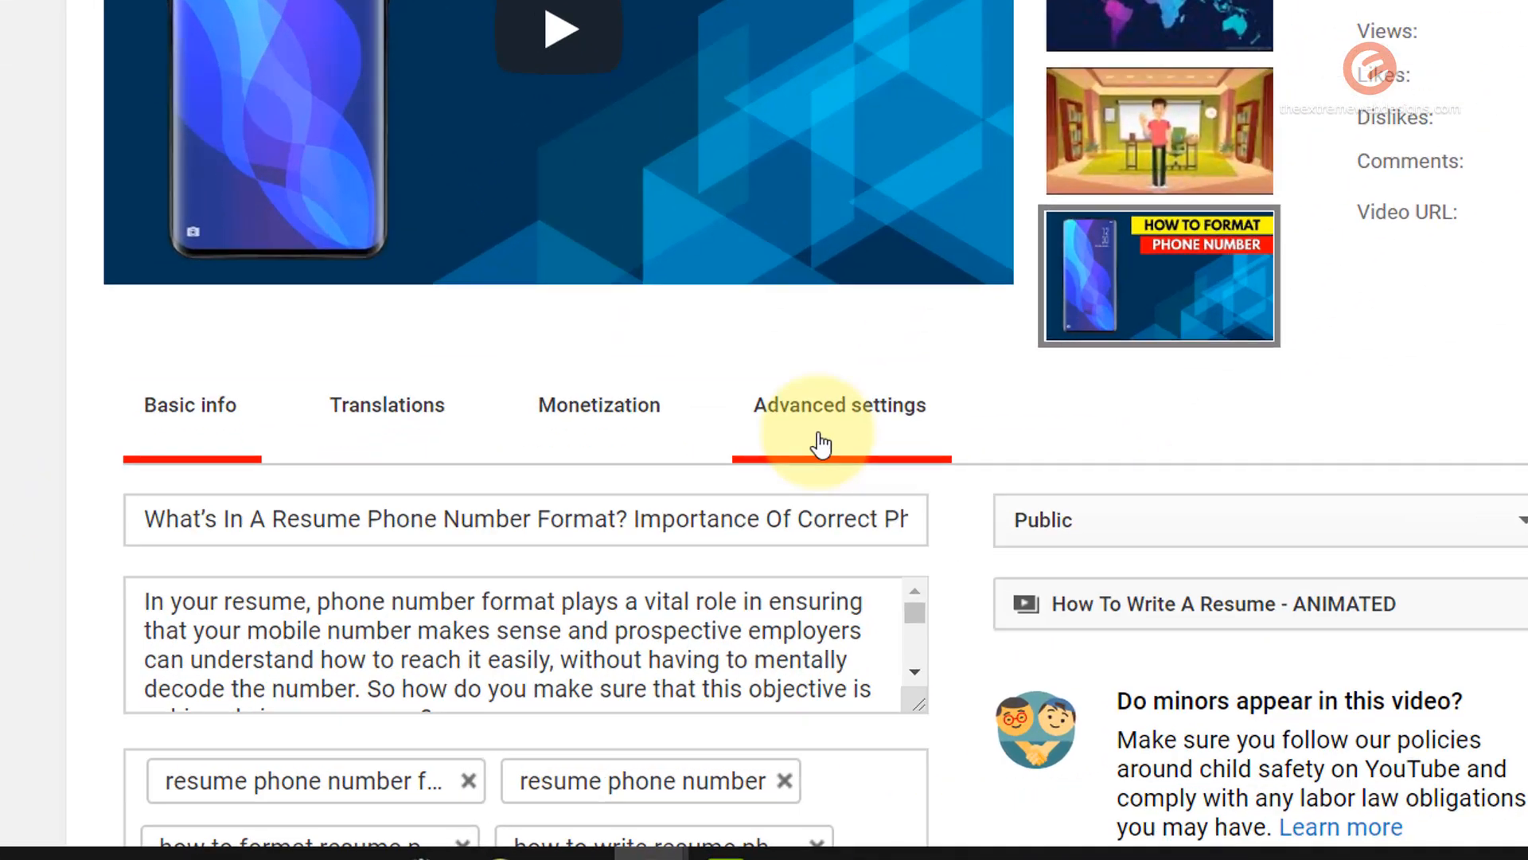
Step: View the video's Advanced settings distribution options, including embedding and subscriber notification
left_click(839, 404)
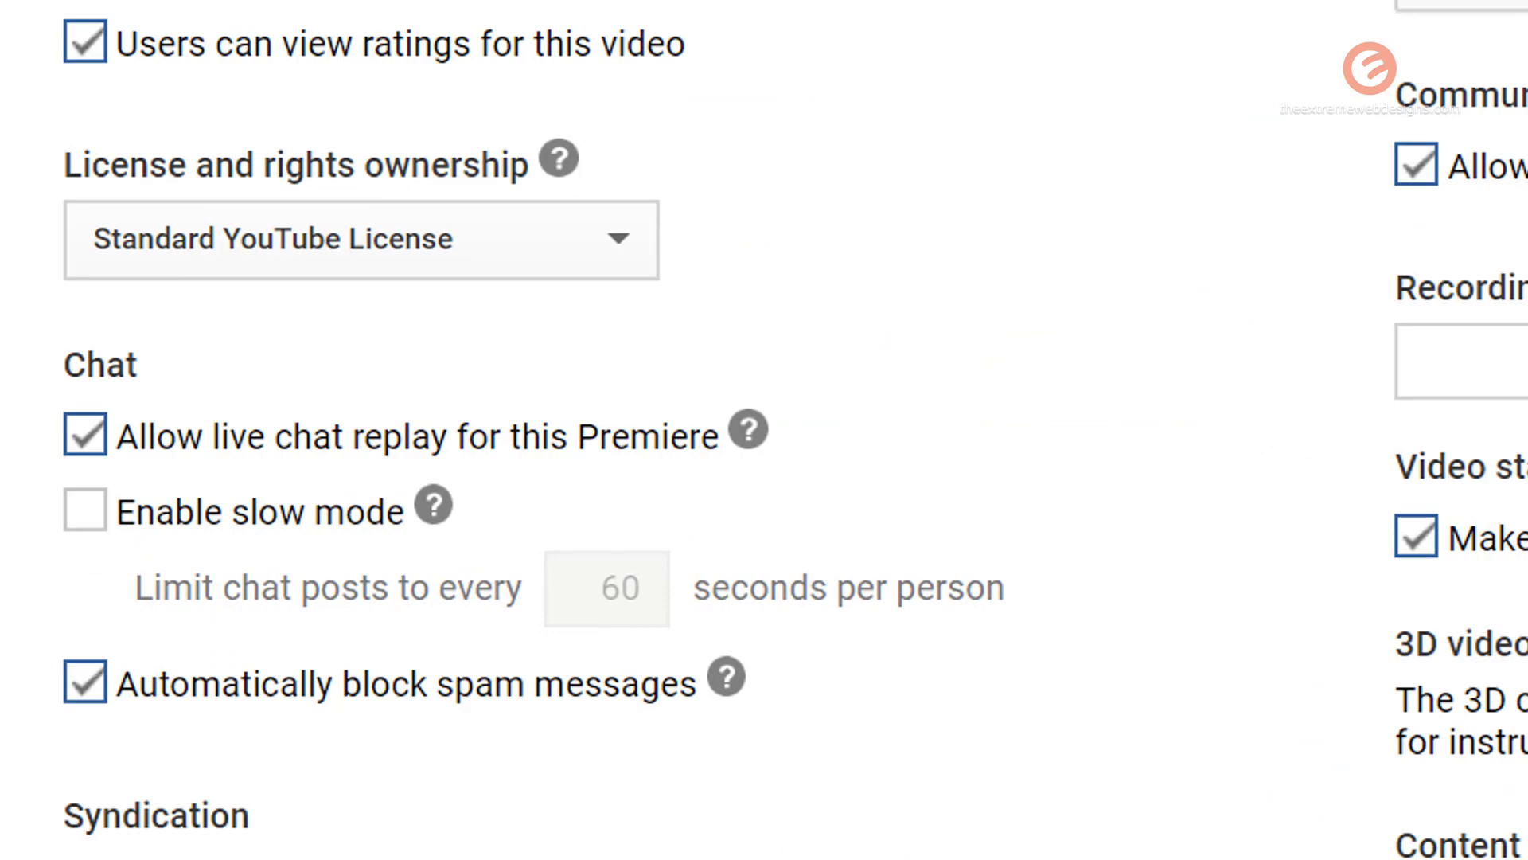
scroll("down", 3)
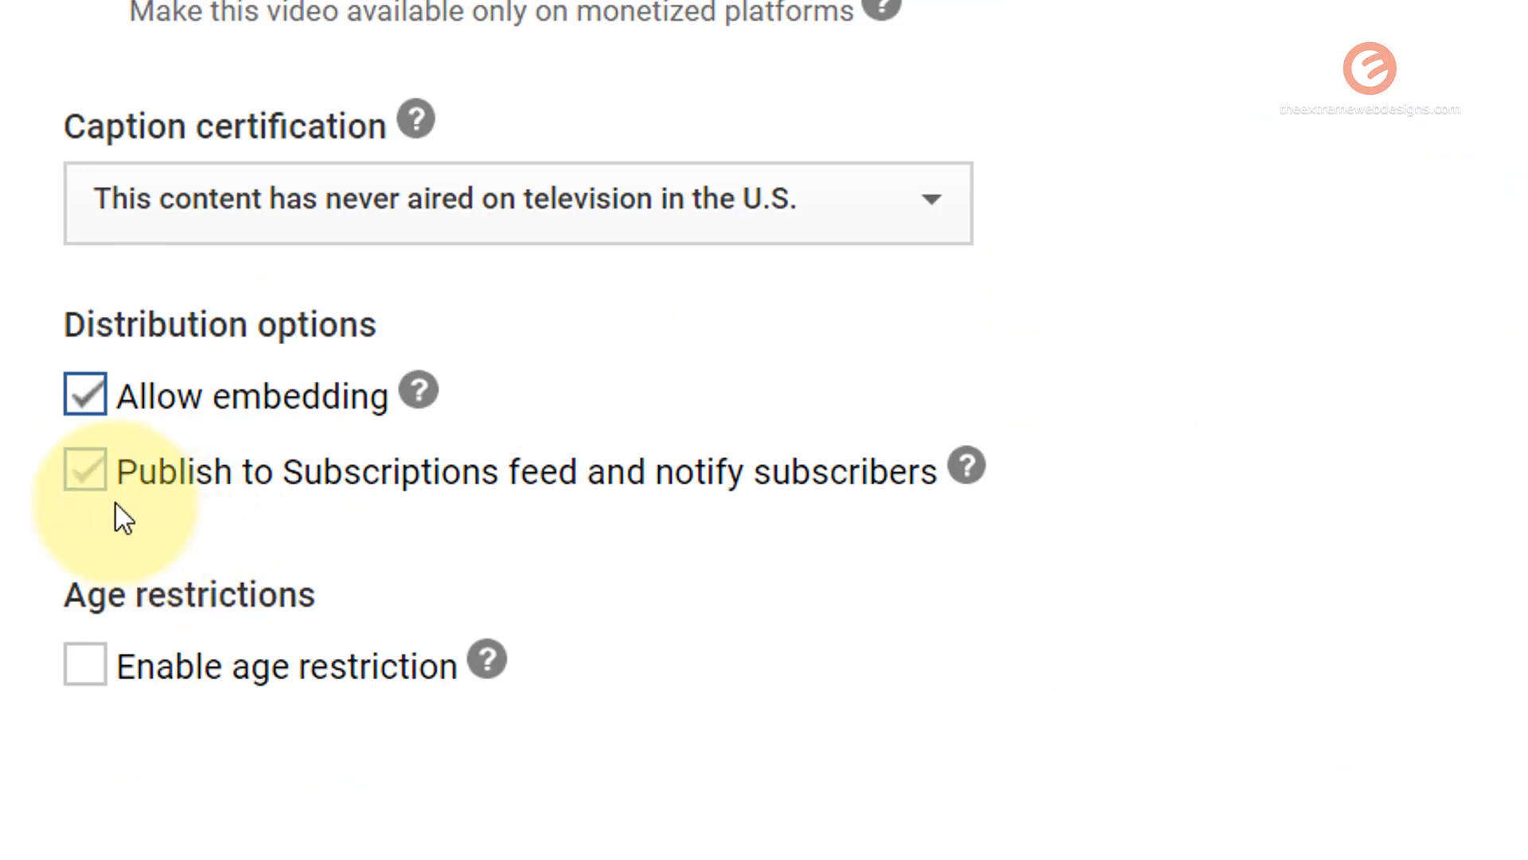
mouse_move(334, 522)
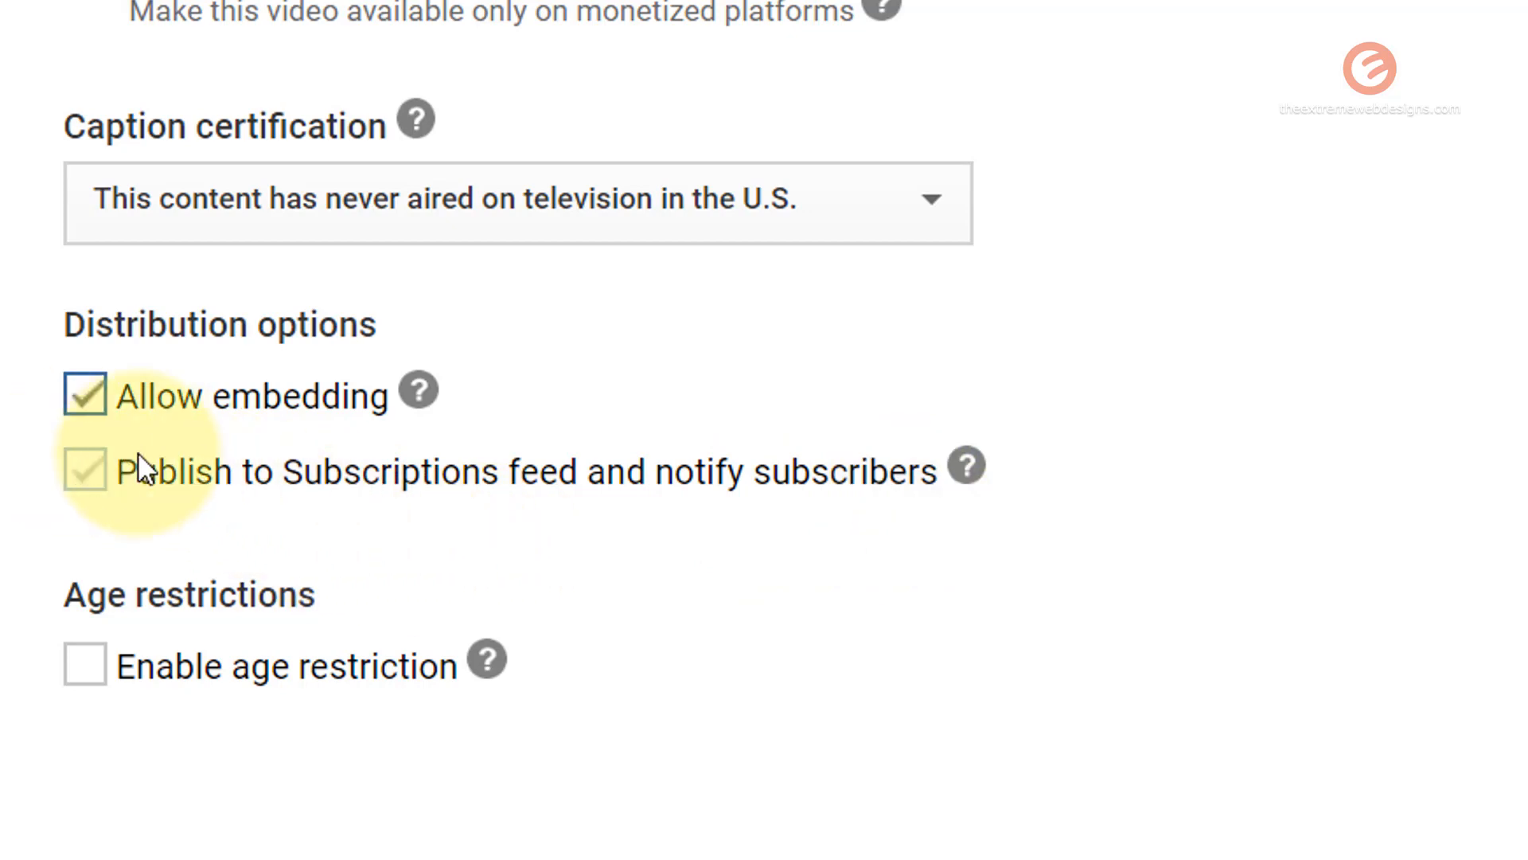
left_click_drag(116, 471, 877, 471)
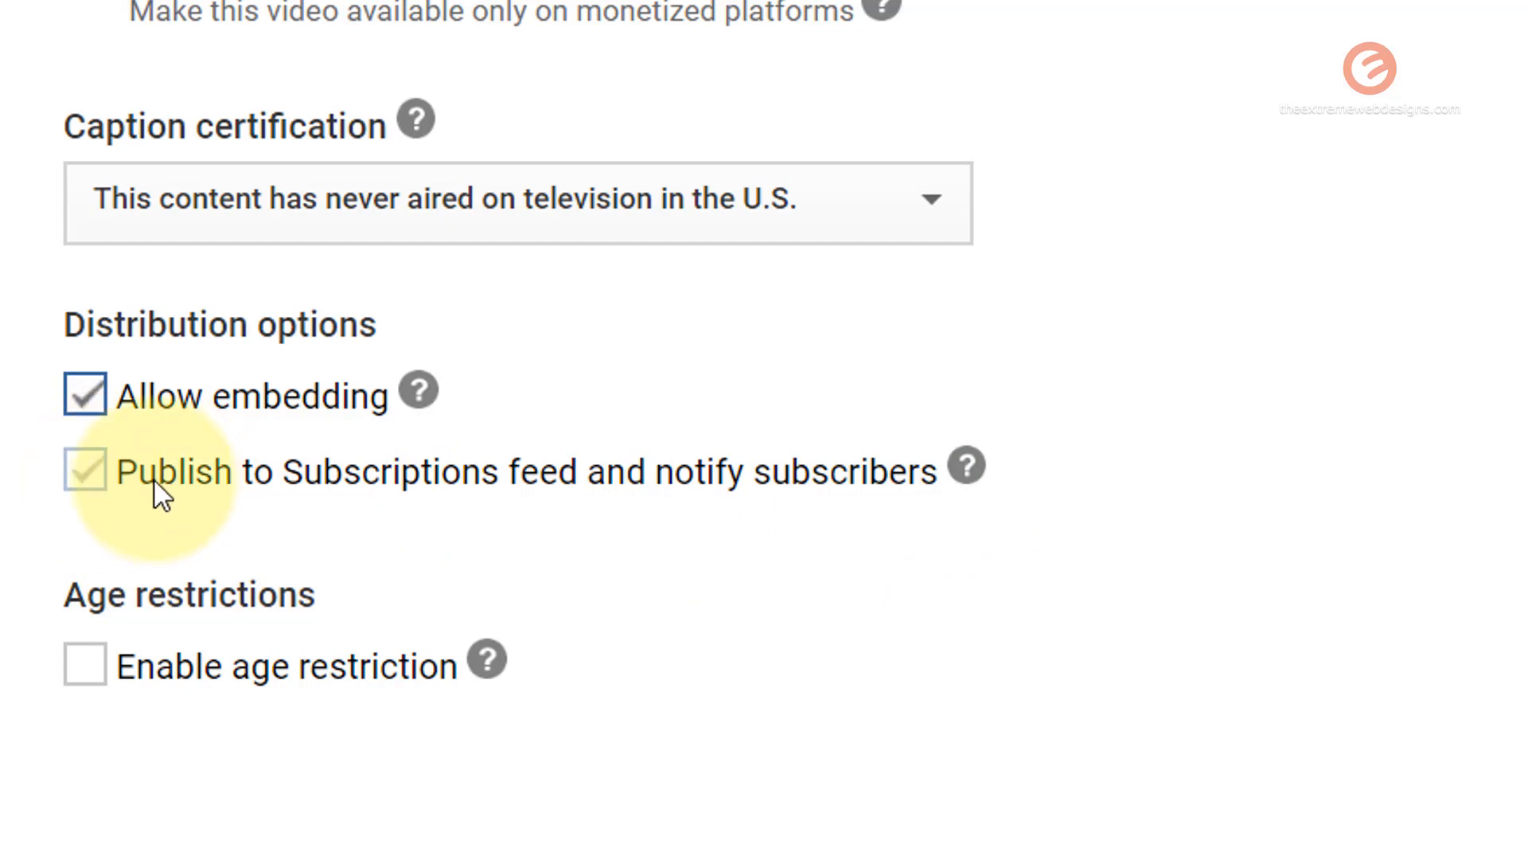
mouse_move(551, 463)
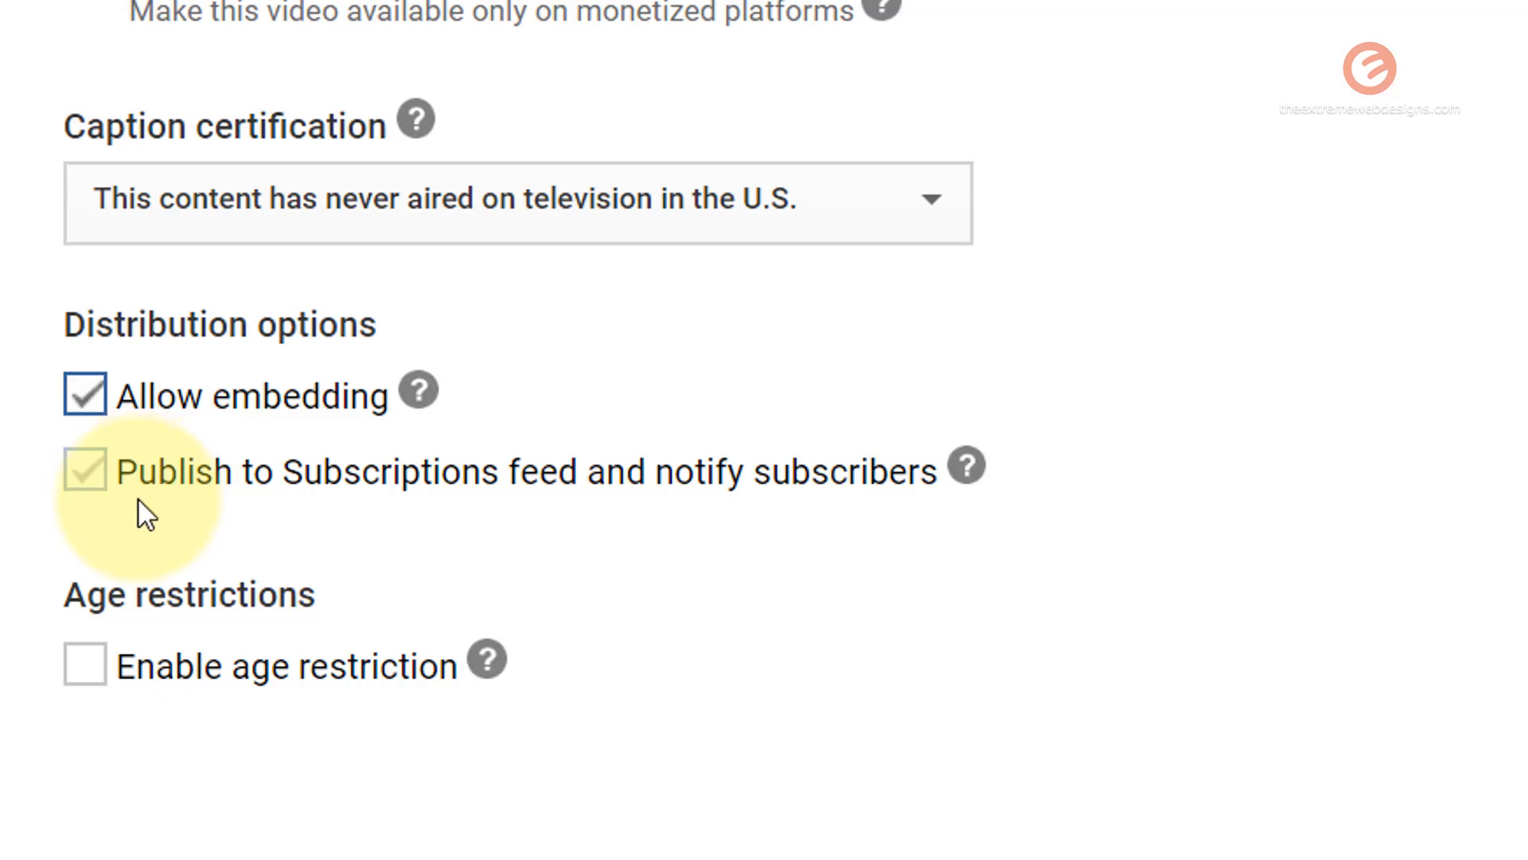
mouse_move(107, 527)
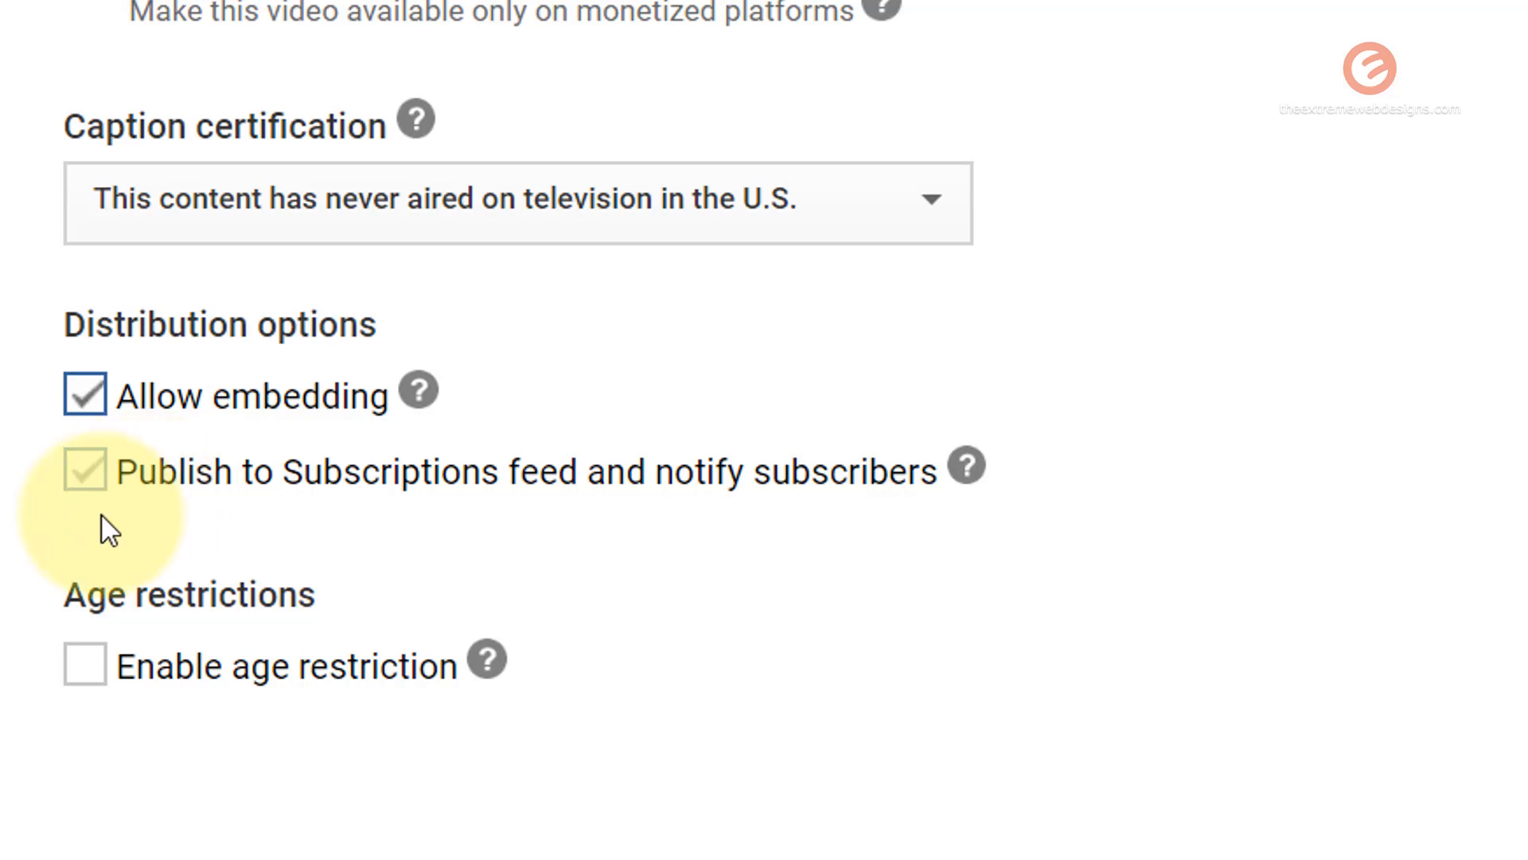
mouse_move(132, 551)
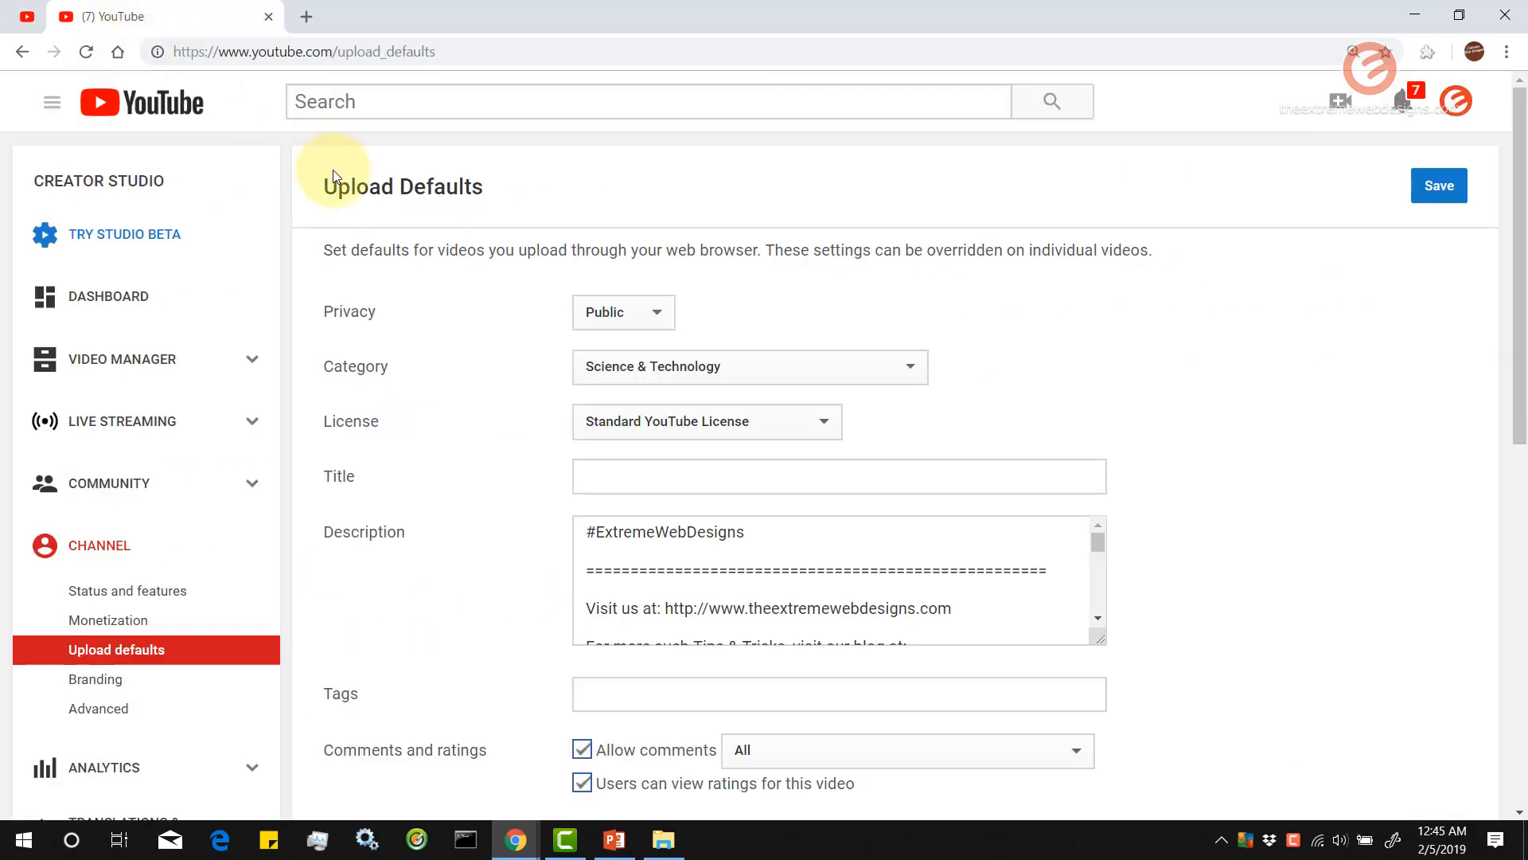
mouse_move(310, 444)
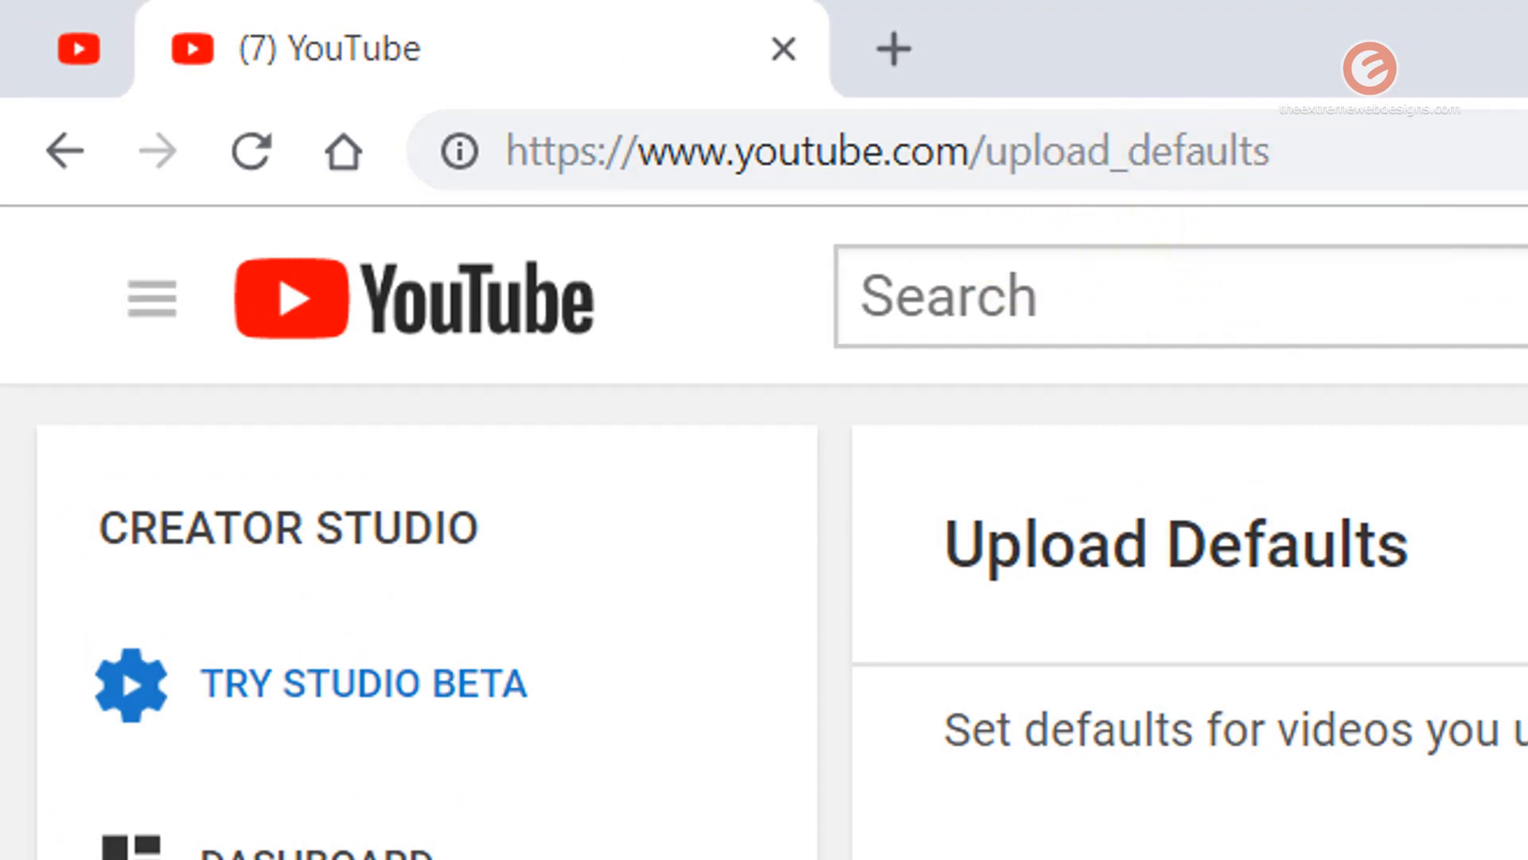
mouse_move(1433, 765)
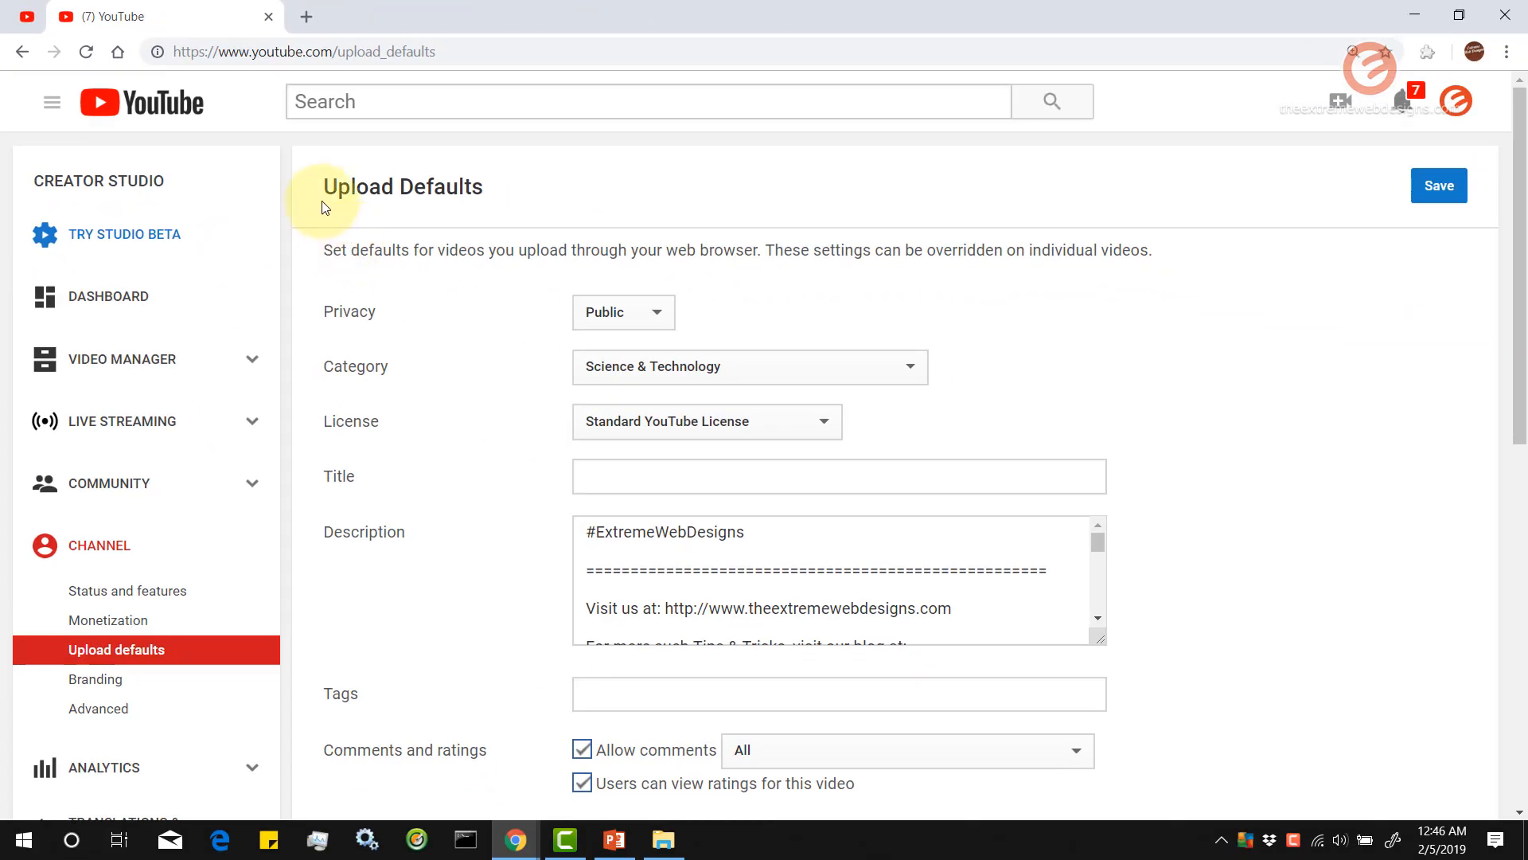
scroll("down", 3)
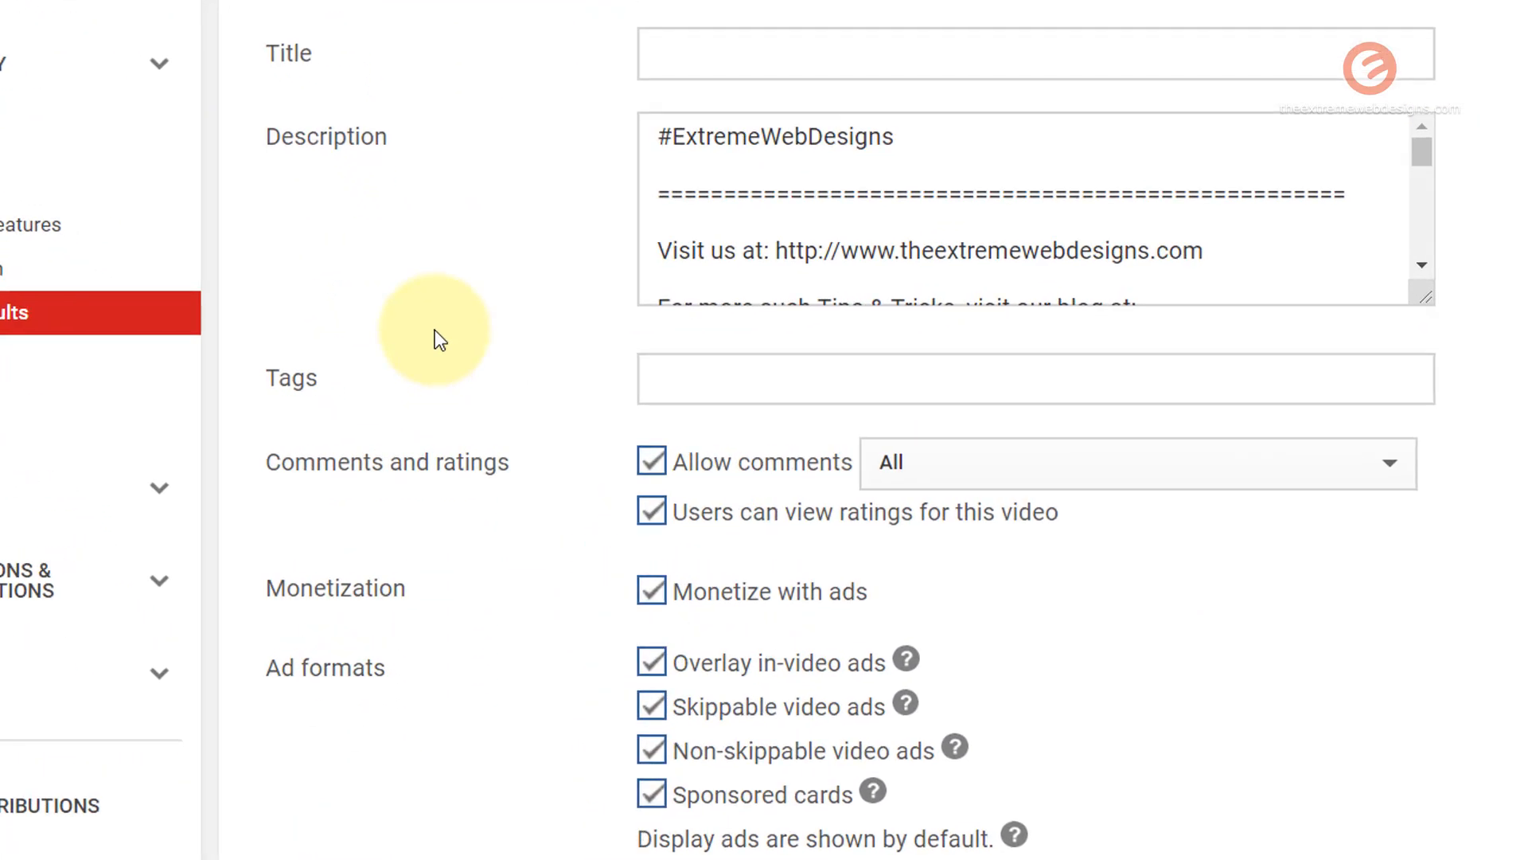
scroll("down", 3)
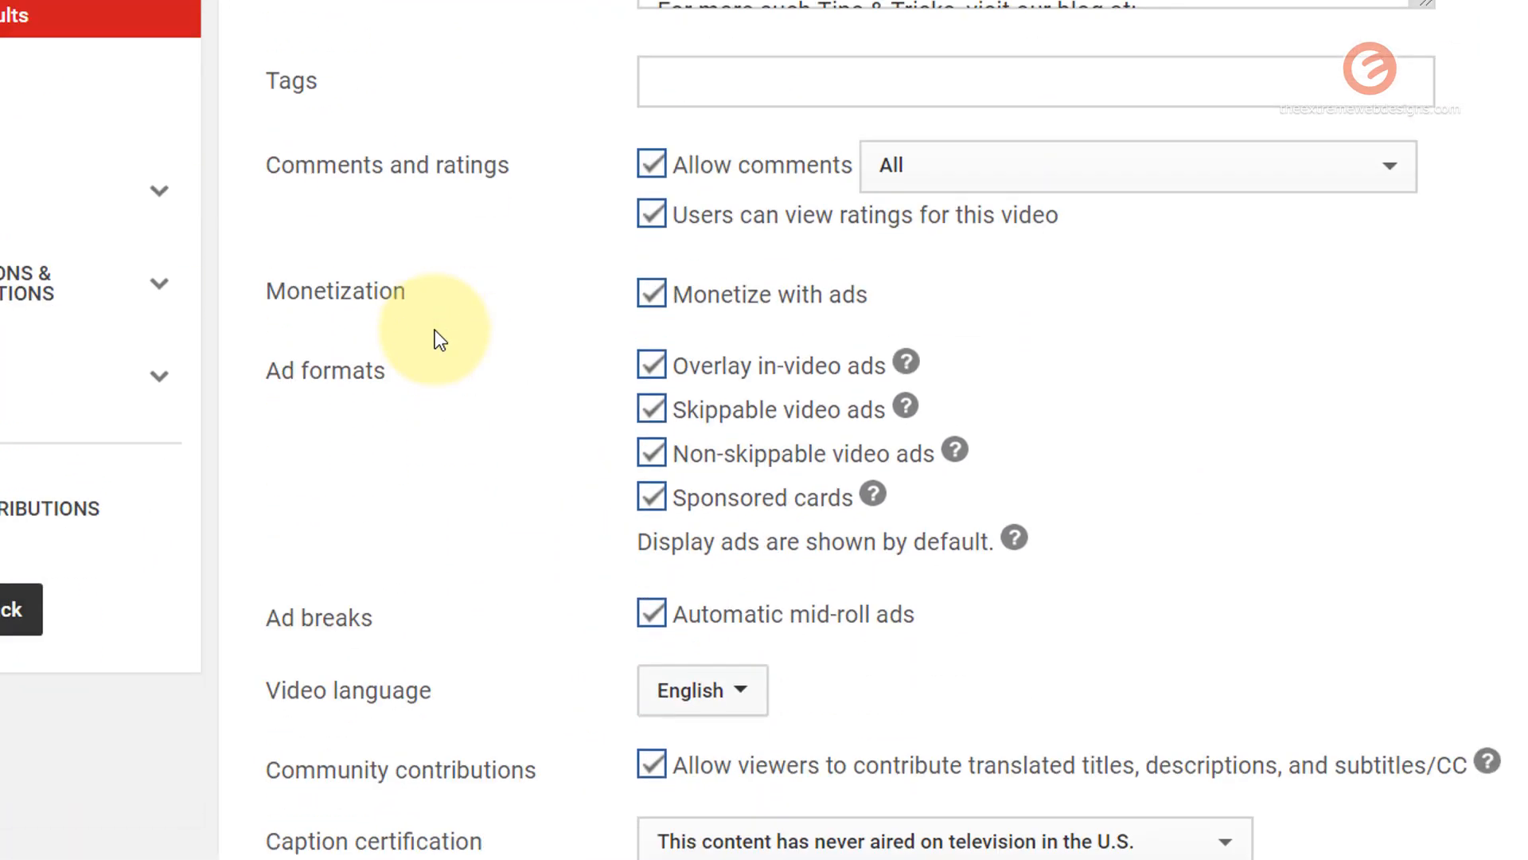
scroll("down", 3)
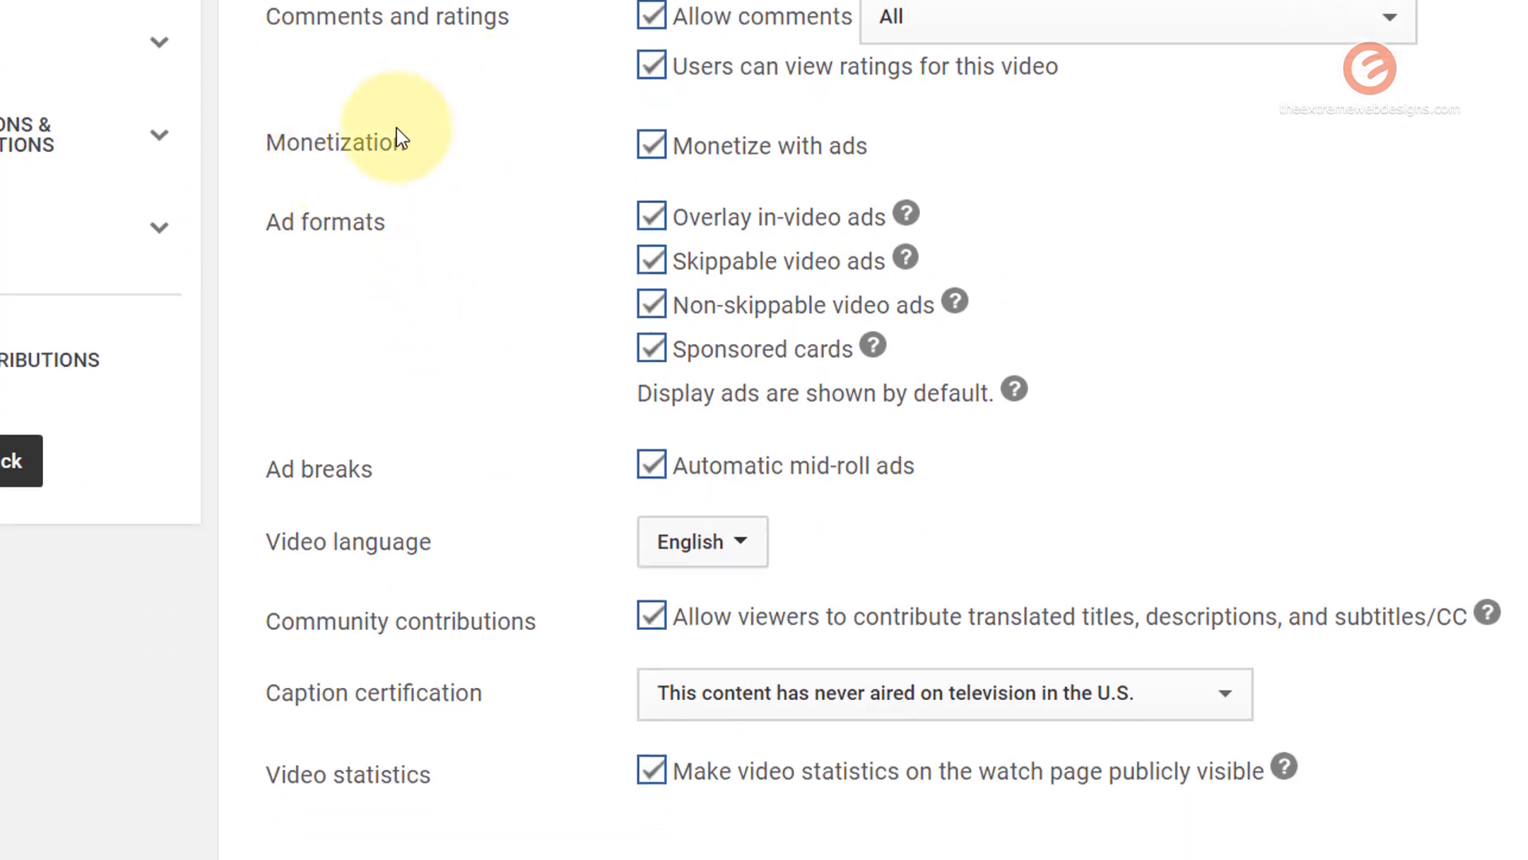
mouse_move(312, 535)
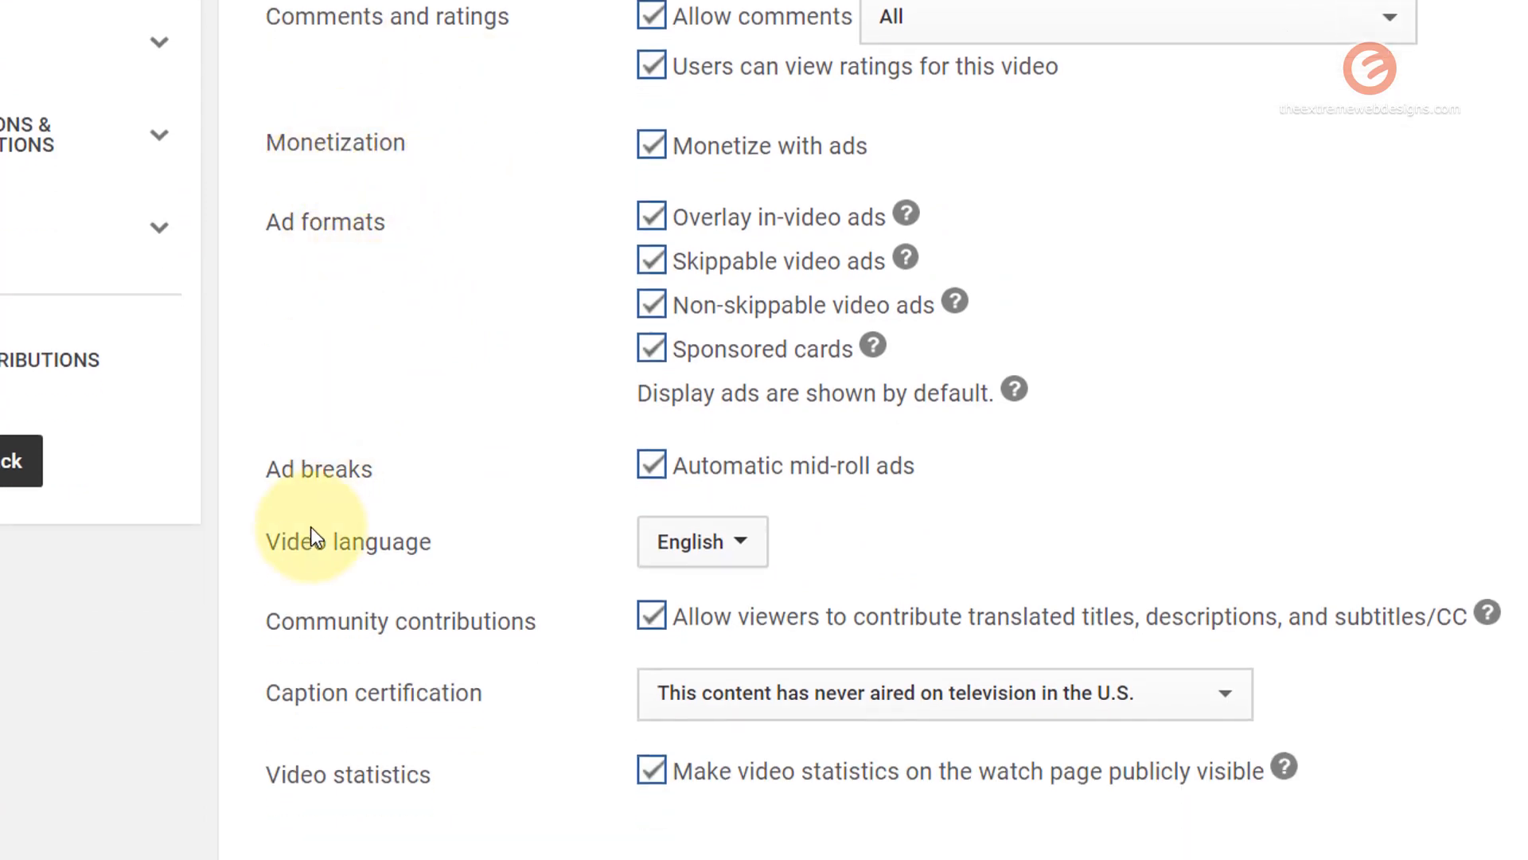
mouse_move(389, 629)
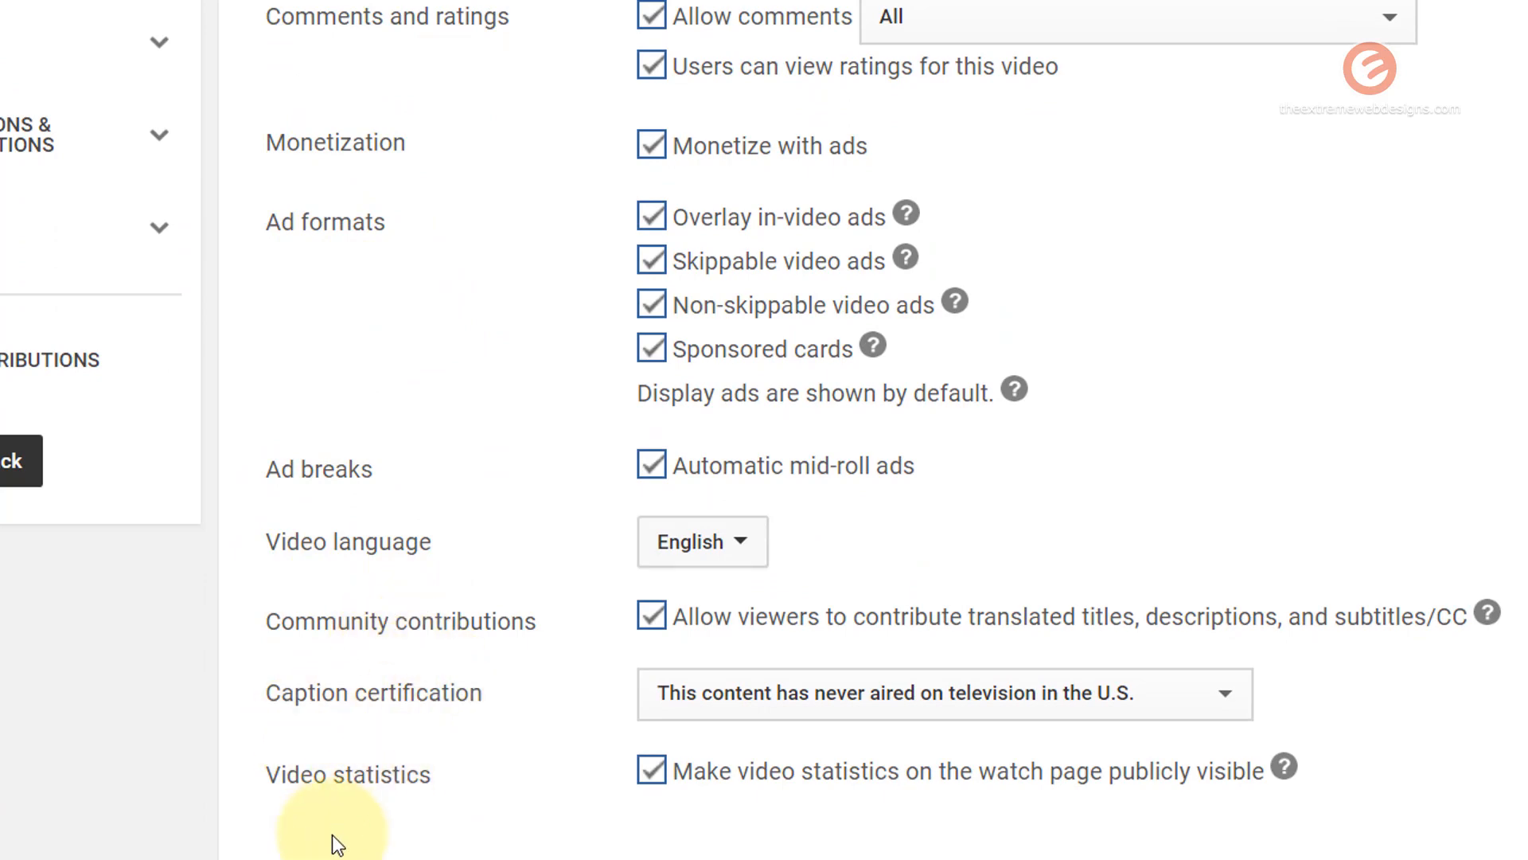
scroll("down", 3)
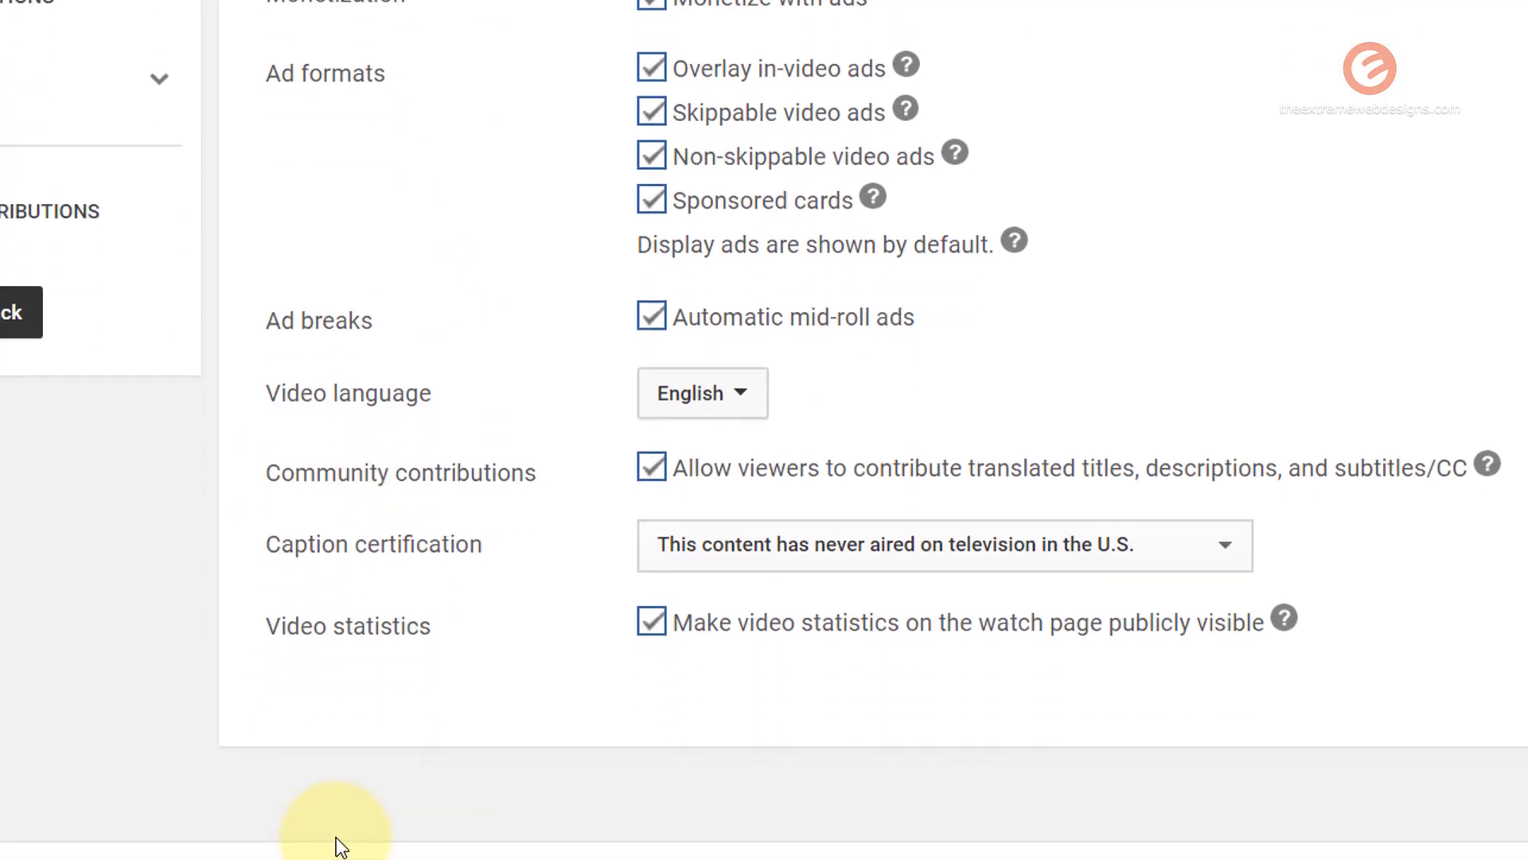